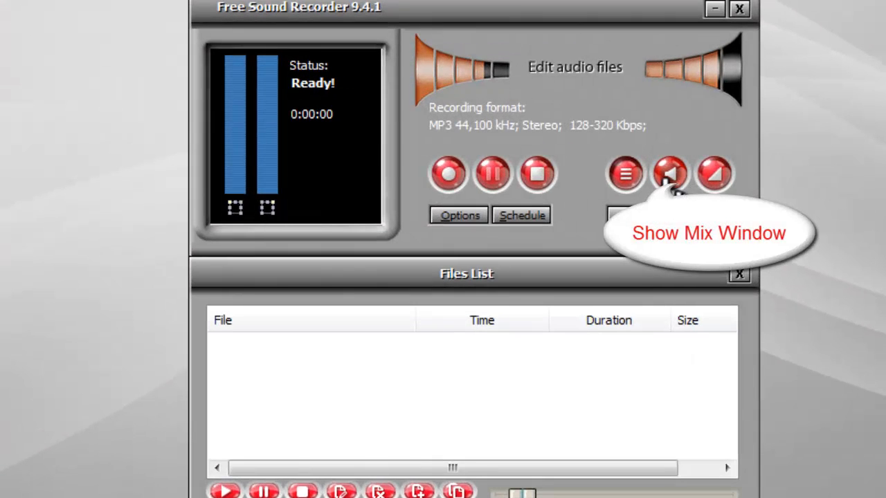
# Show the mixer panel and choose Stereo Mix (IDT High Definition) as the recording device
pyautogui.click(669, 173)
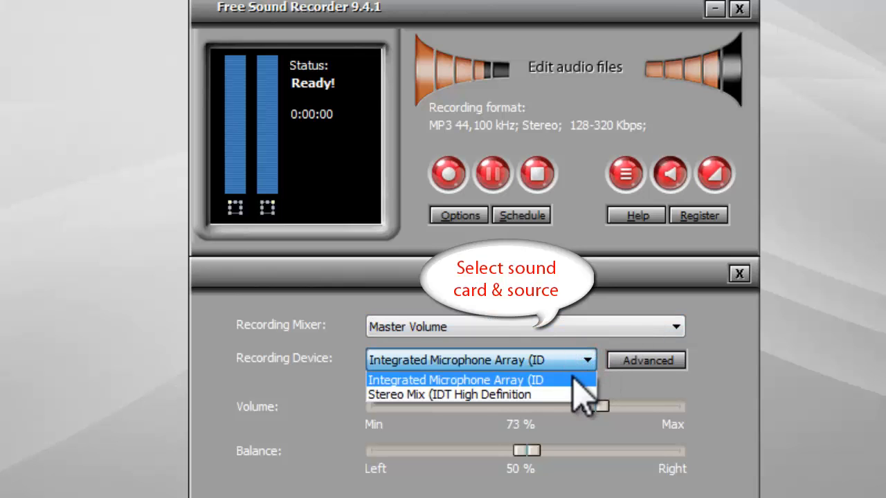
pyautogui.click(455, 394)
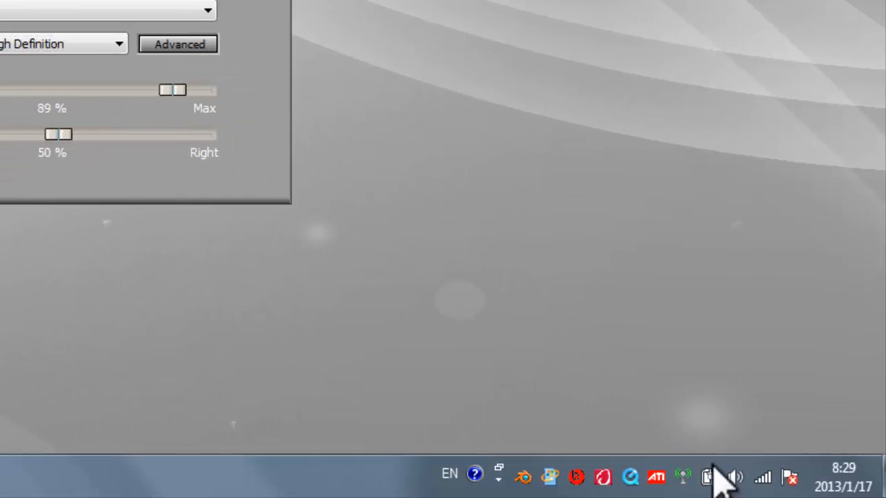
# In Windows Sound recording devices, show disabled devices like External Mic, then close the panel
pyautogui.rightClick(734, 473)
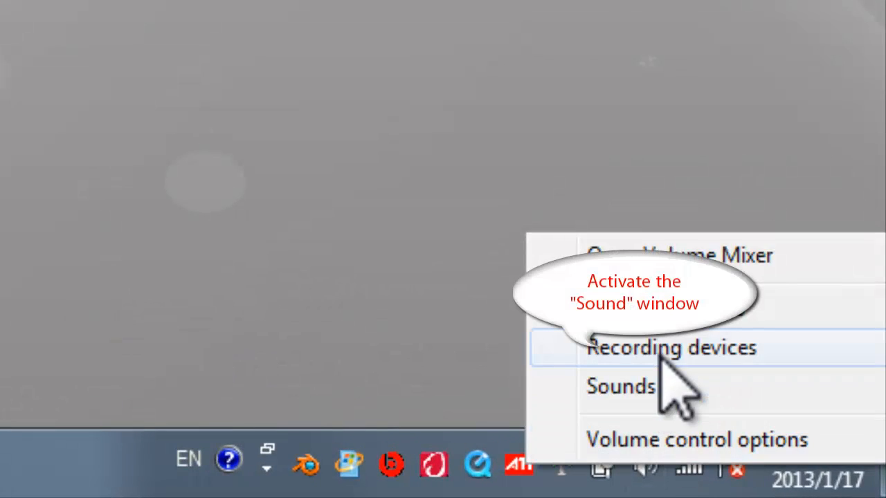
pyautogui.click(618, 388)
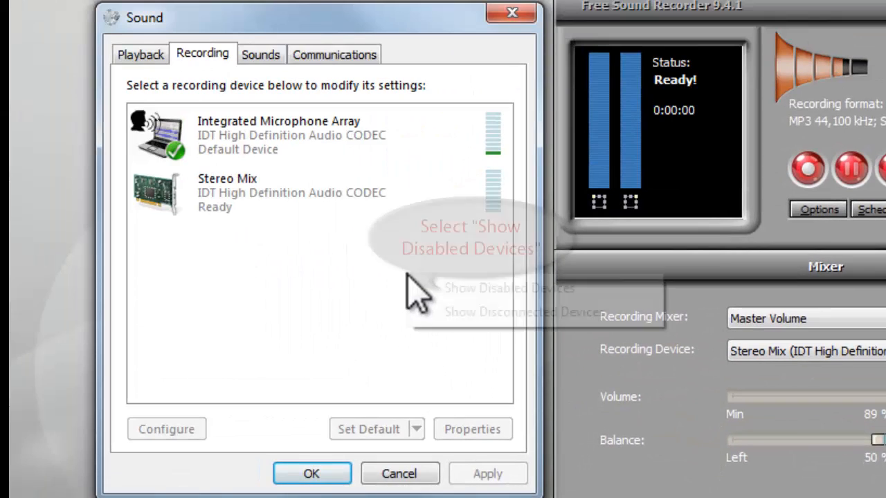
pyautogui.click(463, 290)
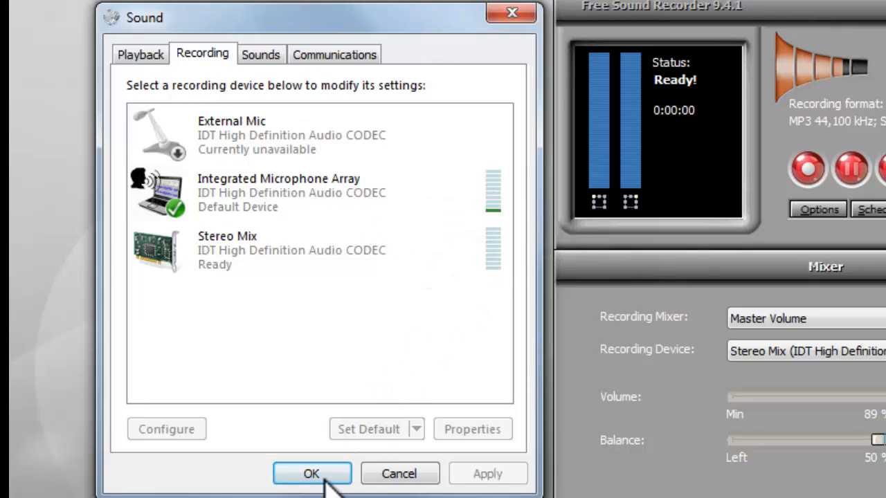
pyautogui.click(310, 473)
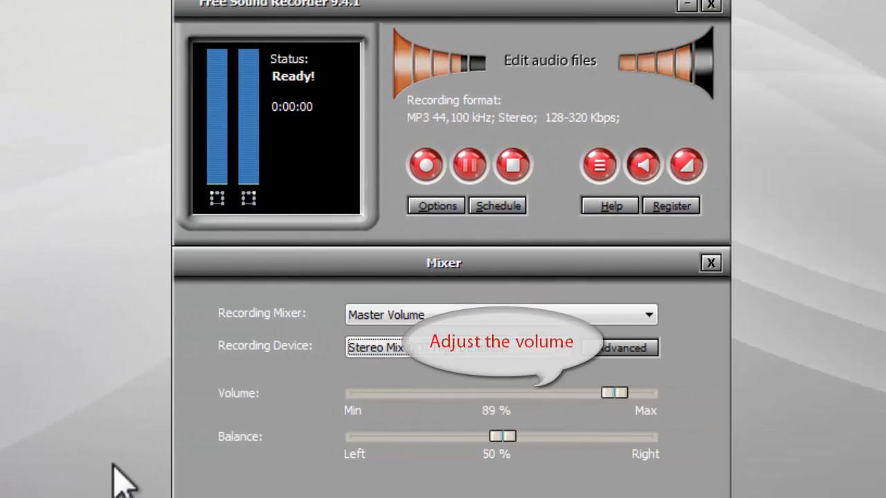
# Set the recorder's recording volume to about 86%
pyautogui.moveTo(615, 393); pyautogui.dragTo(608, 394)
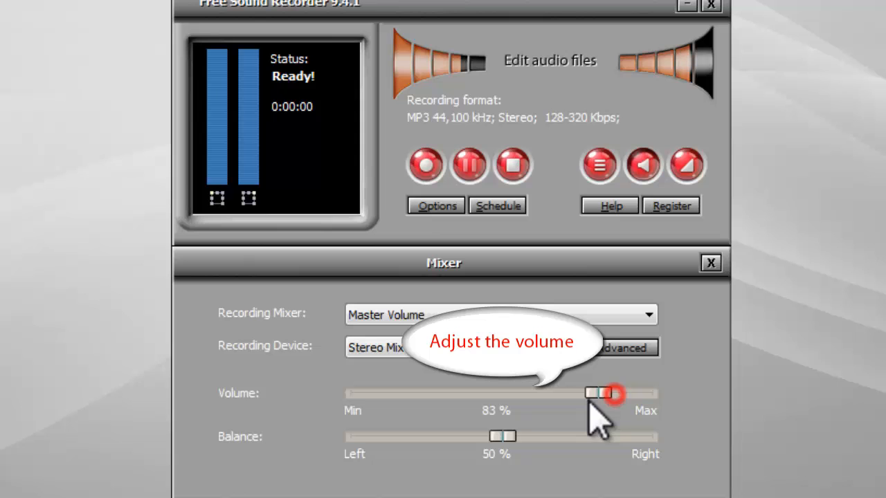
pyautogui.moveTo(602, 393); pyautogui.dragTo(606, 393)
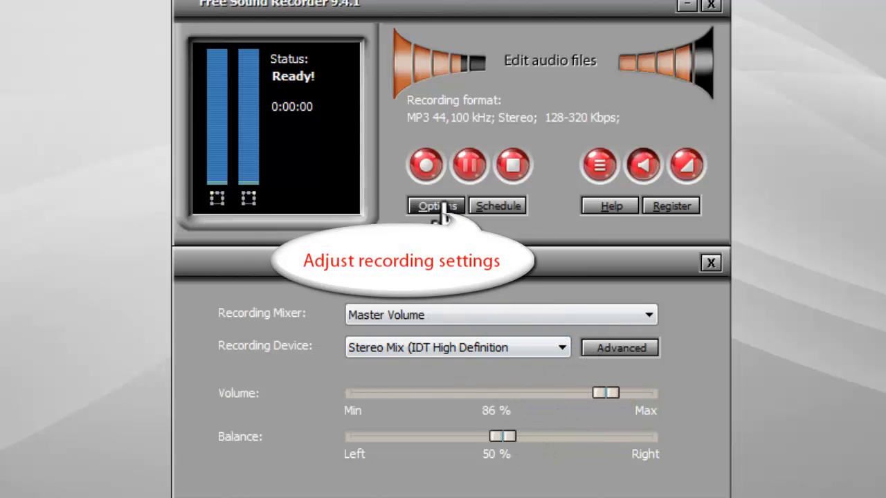
# In Options keep Mp3 File as the output type and bring up the MP3 quality setup
pyautogui.click(437, 205)
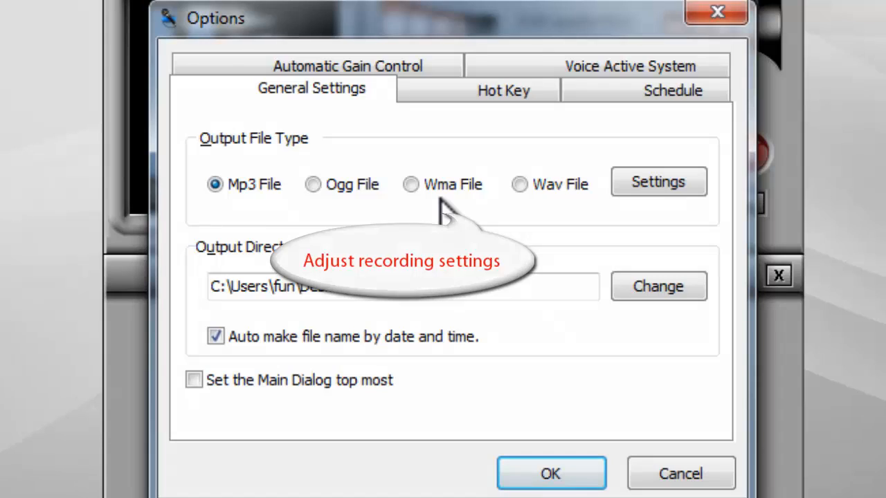
pyautogui.moveTo(454, 228)
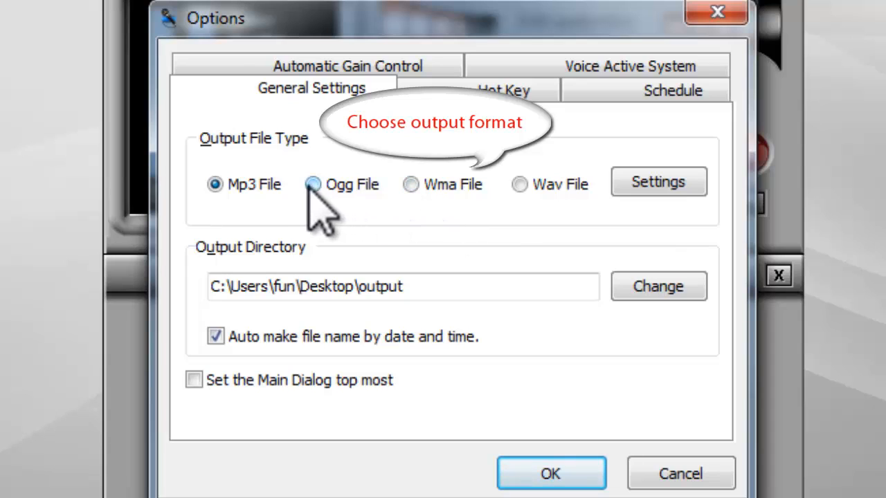
pyautogui.click(213, 184)
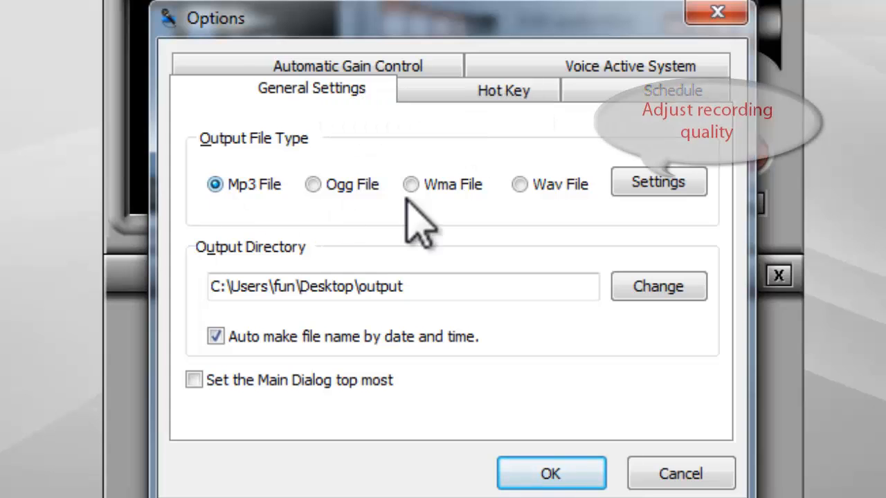
pyautogui.click(659, 182)
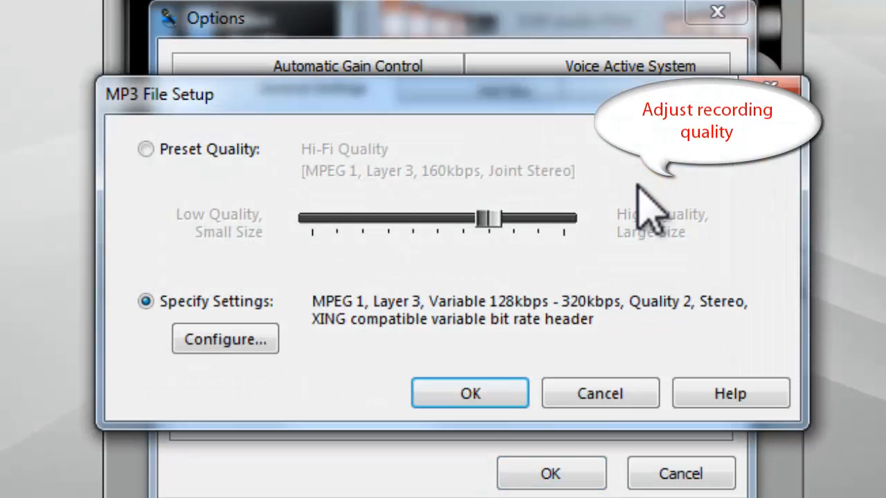
# Try the Tape Quality preset, then switch MP3 quality to Specify Settings
pyautogui.click(146, 150)
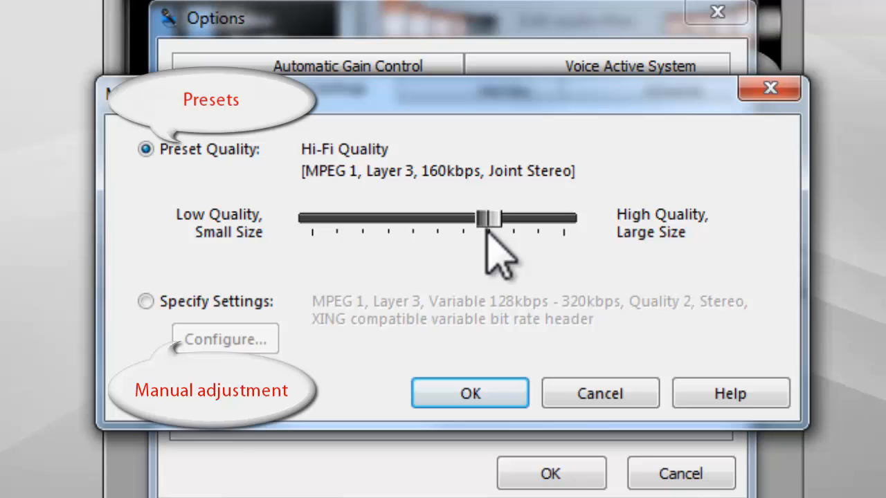
pyautogui.moveTo(491, 219); pyautogui.dragTo(471, 219)
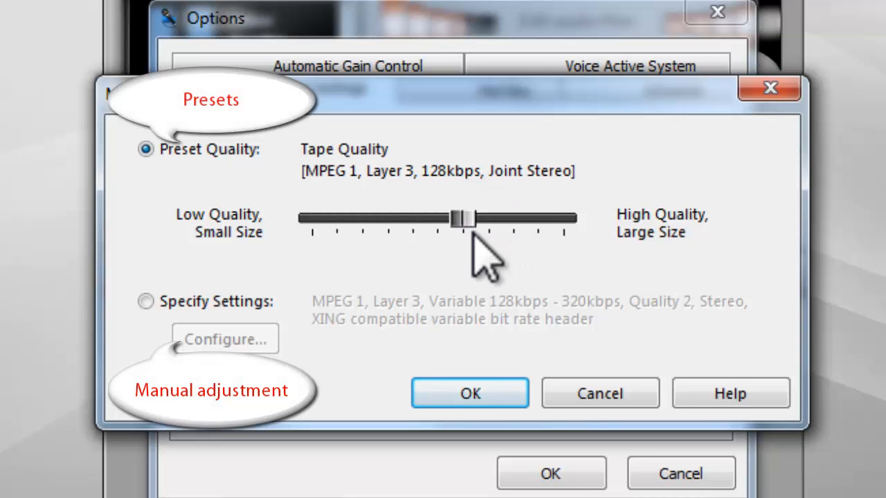
pyautogui.click(146, 302)
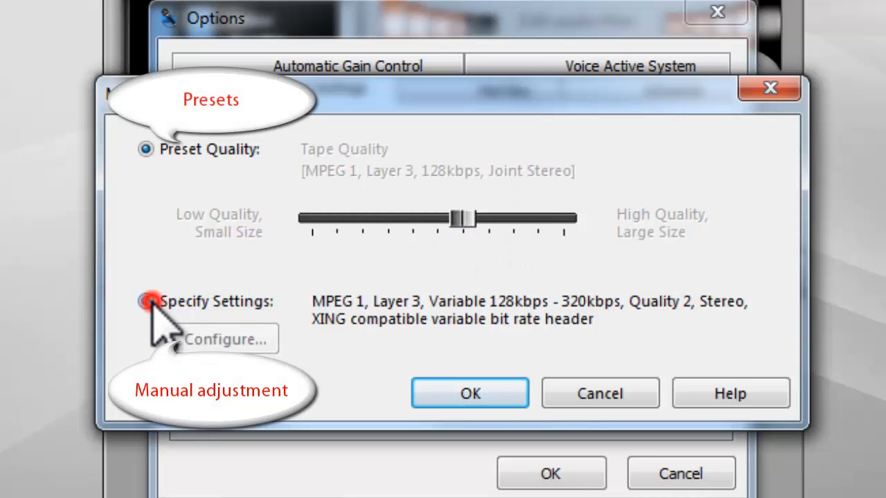
# Configure a 192 kbps average variable bit rate and confirm the MP3 quality setup
pyautogui.click(227, 338)
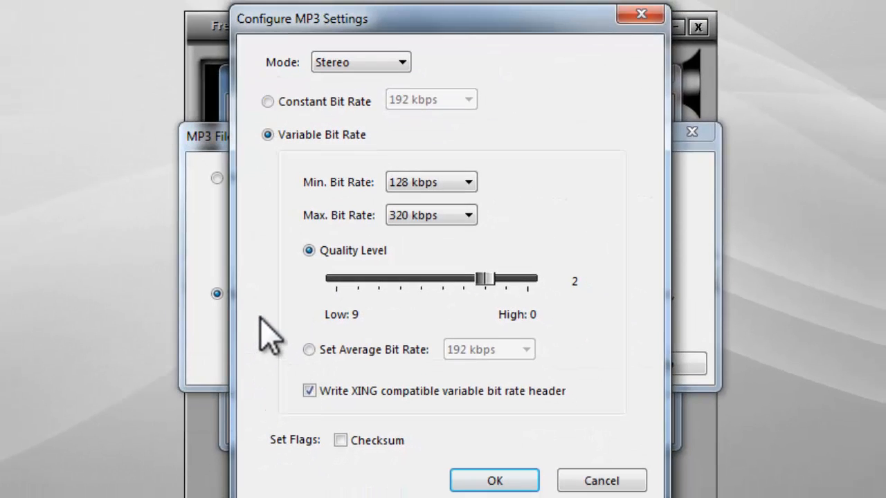
pyautogui.click(309, 349)
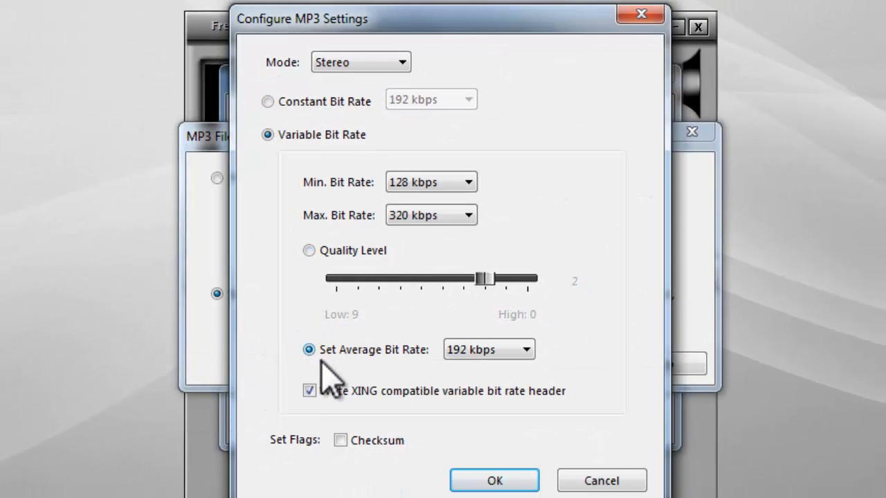
pyautogui.click(498, 480)
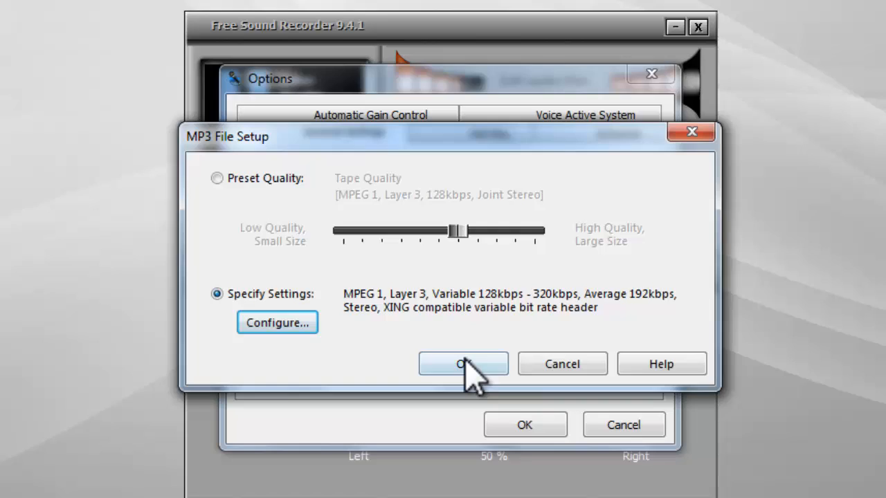
pyautogui.click(464, 363)
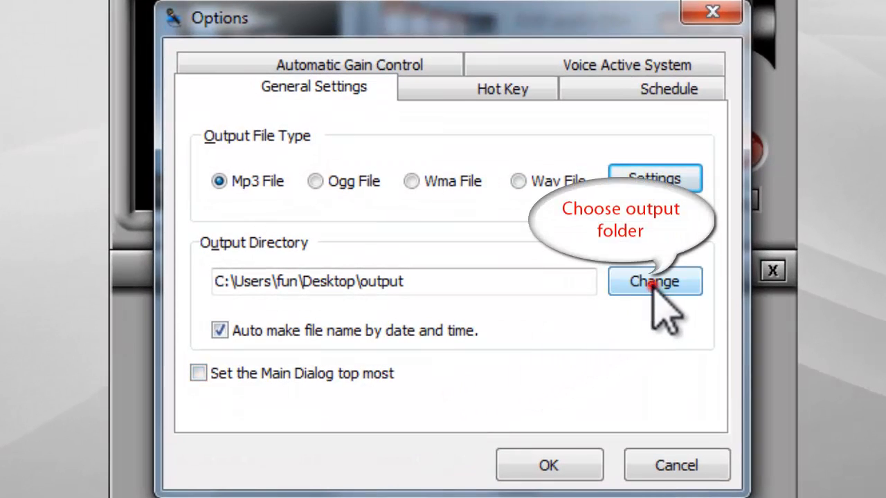
# Save recordings to the Desktop output folder with automatic date-and-time file names, and save the options
pyautogui.click(654, 281)
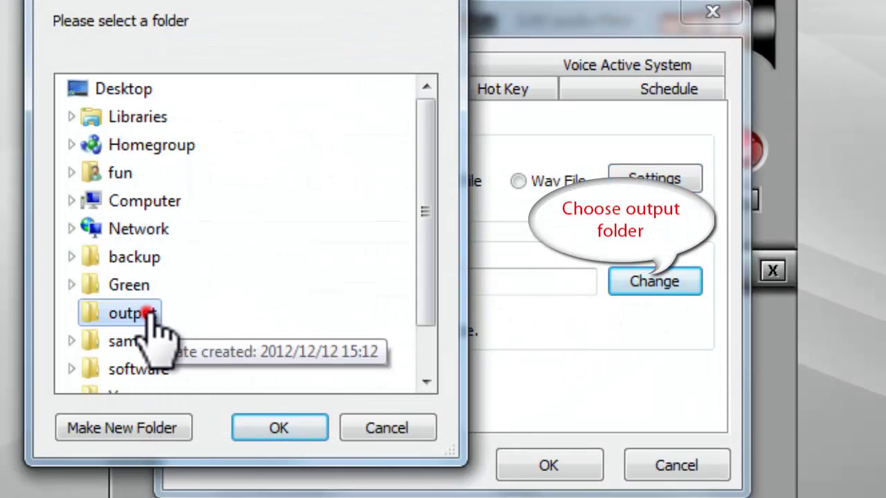
pyautogui.click(277, 430)
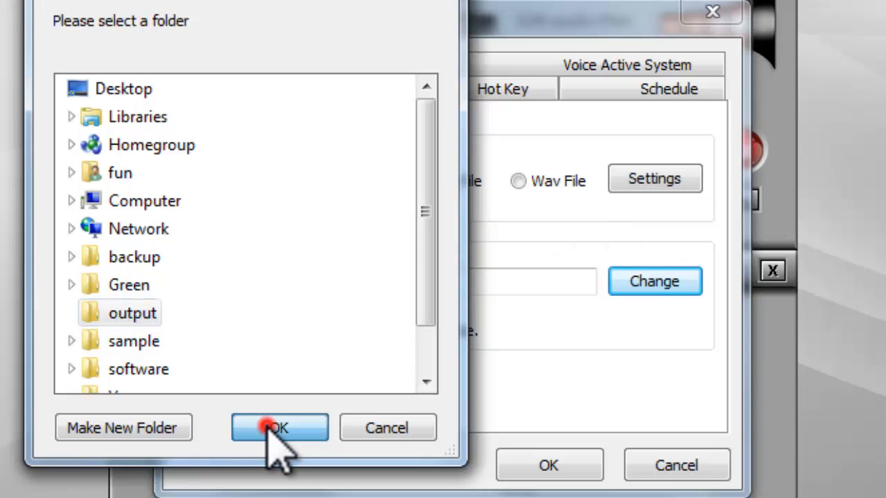
pyautogui.click(275, 428)
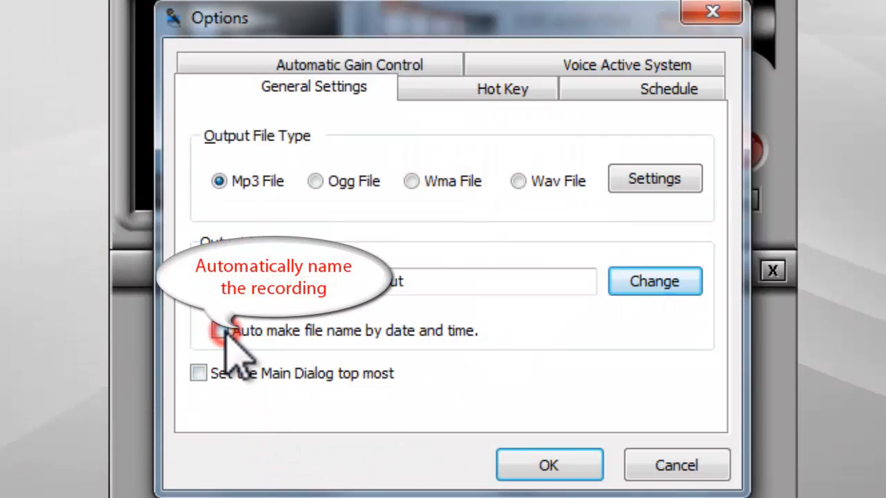
pyautogui.click(222, 330)
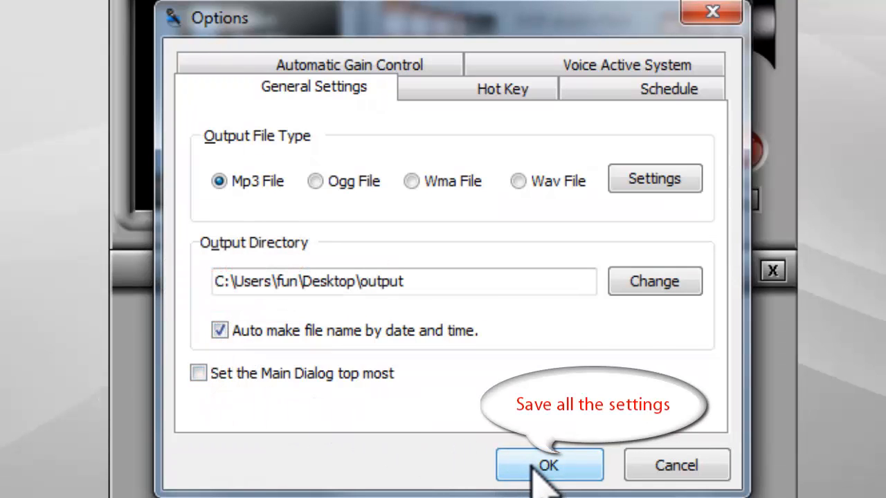
pyautogui.click(548, 465)
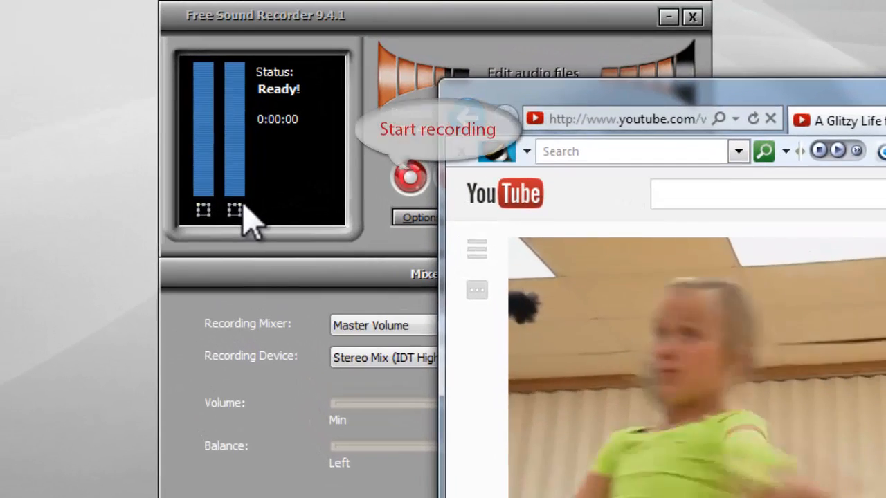
# Record the YouTube audio for about ten seconds, pausing once midway, then stop
pyautogui.click(409, 178)
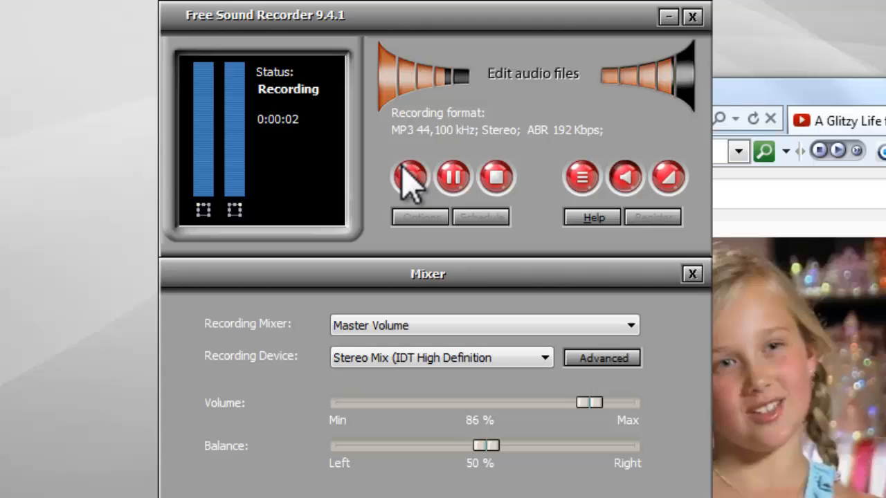
pyautogui.moveTo(412, 179)
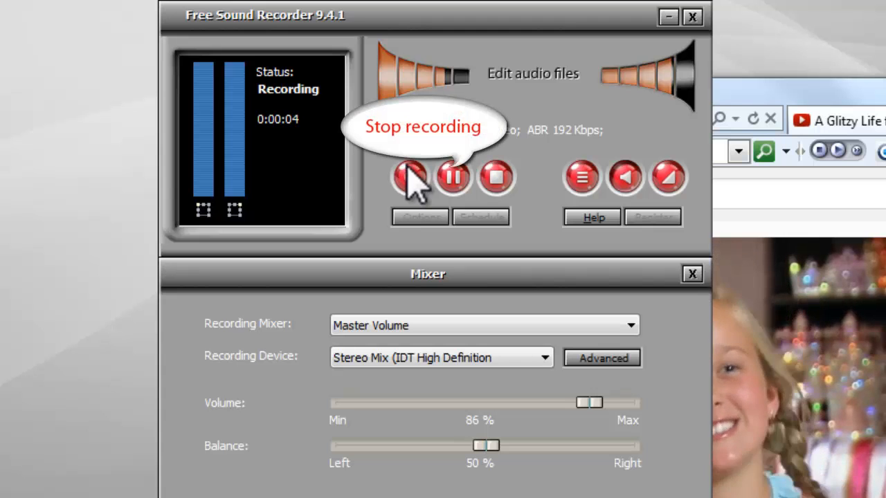
pyautogui.click(451, 177)
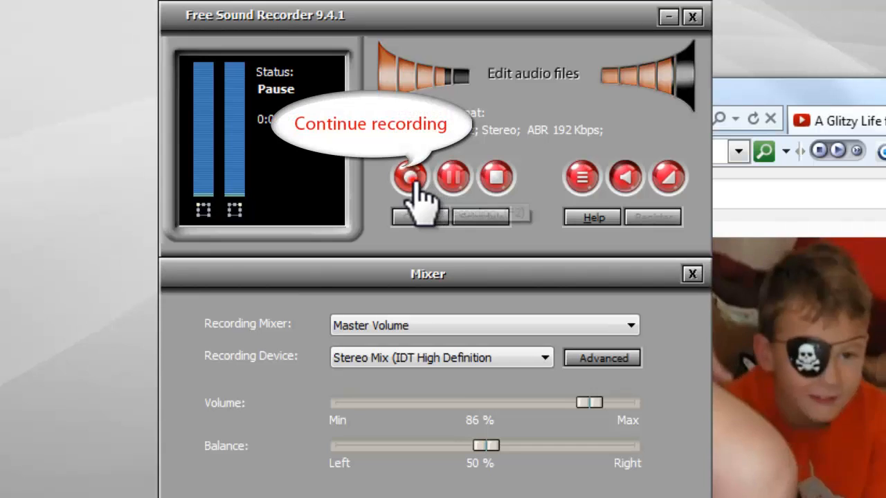
pyautogui.click(410, 178)
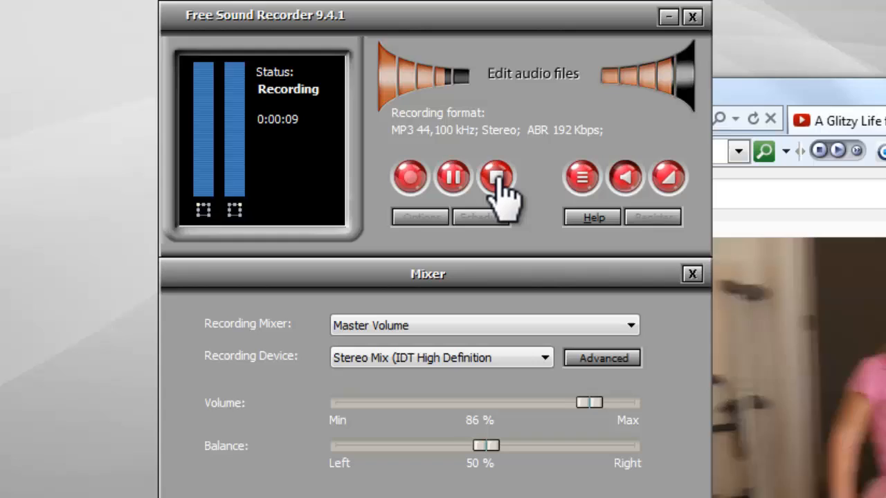
pyautogui.click(496, 177)
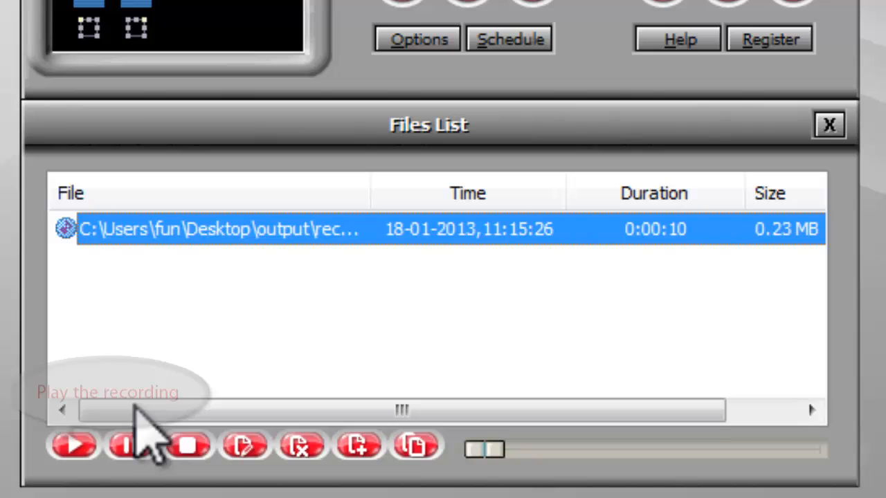
# Play back the new 10-second recording from the files list, then pause it
pyautogui.click(72, 451)
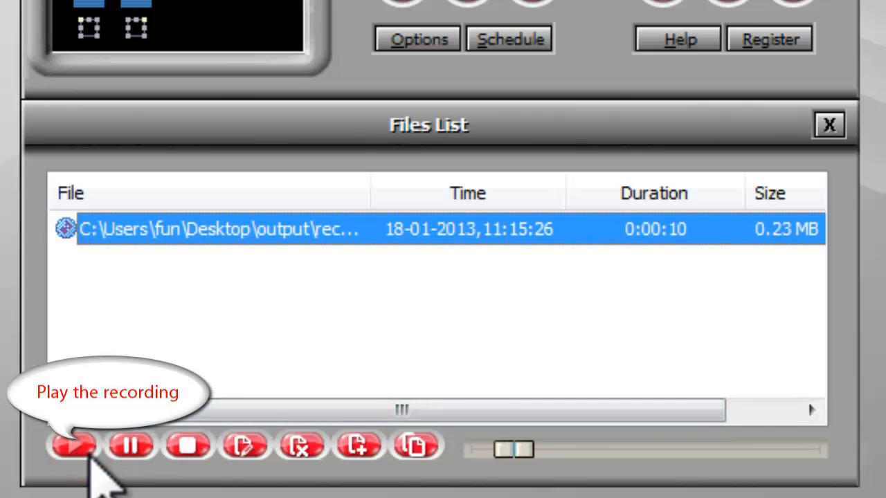
pyautogui.click(74, 450)
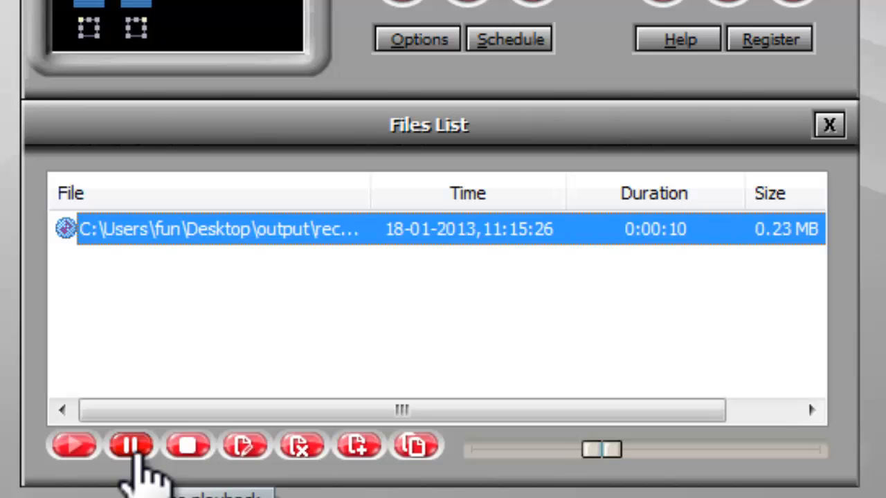